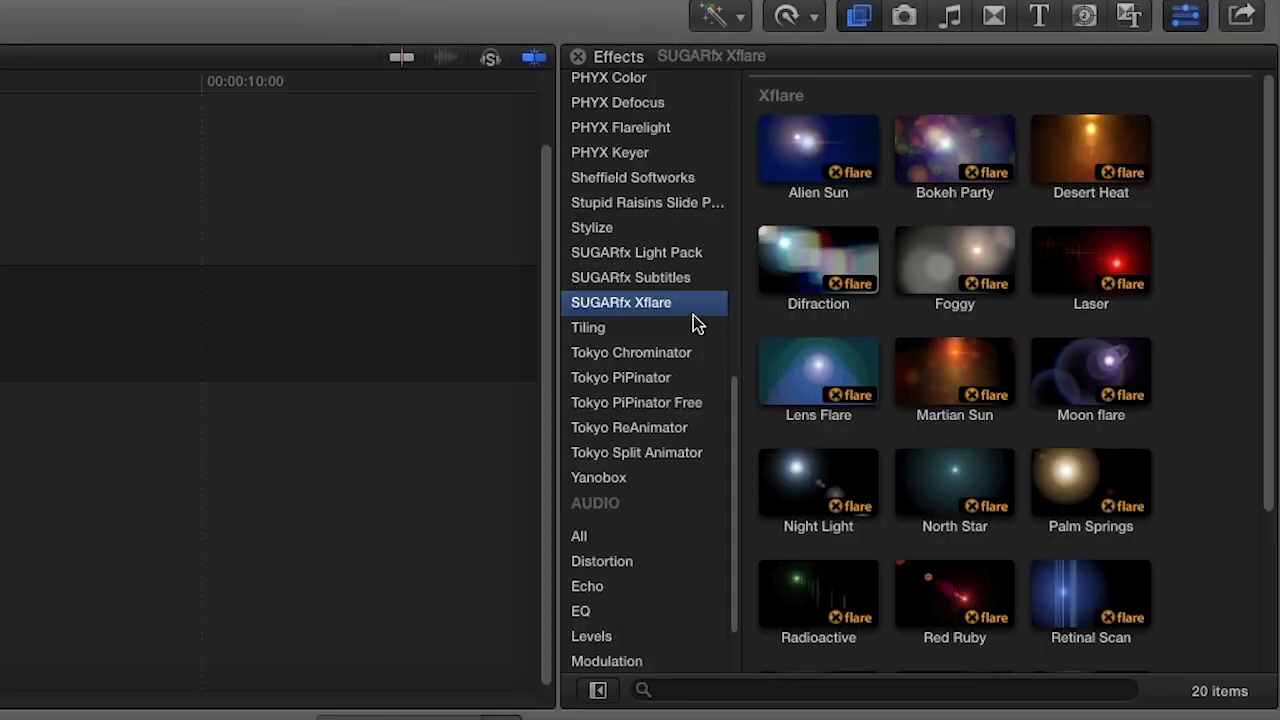
pyautogui.moveTo(728, 310)
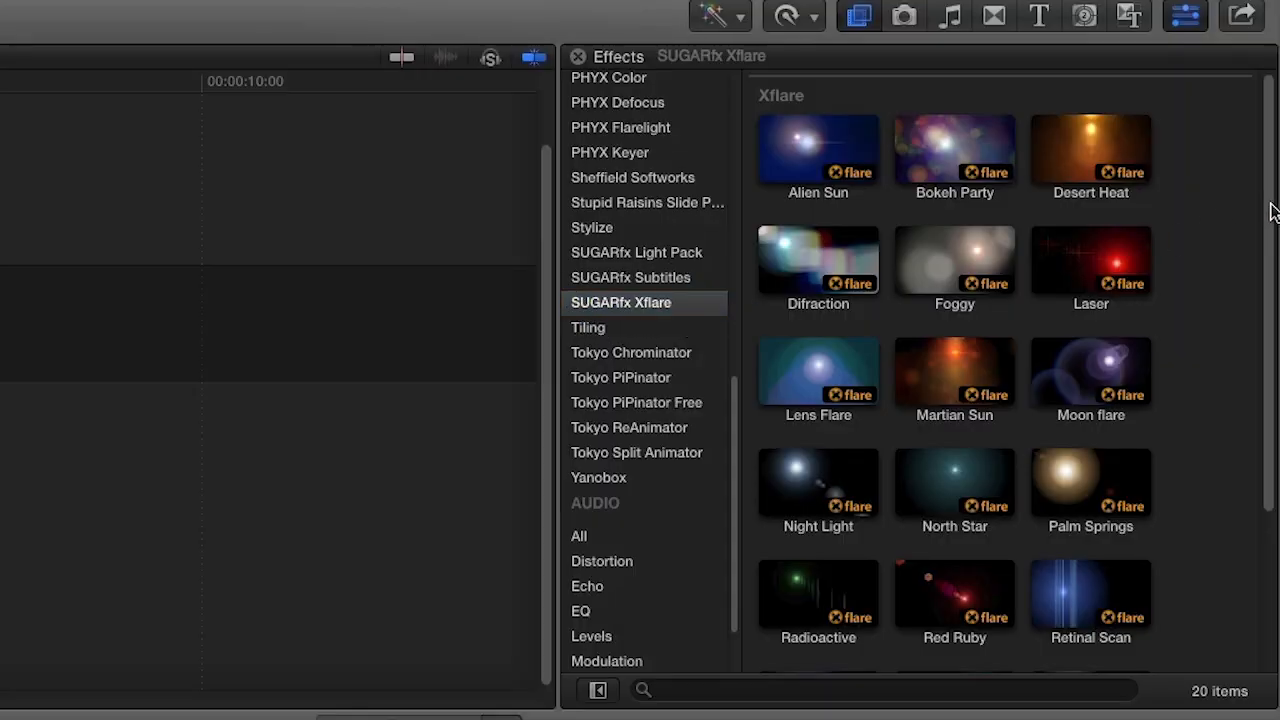
# - Scroll through the SUGARfx Xflare effect thumbnails to find Bokeh Party
pyautogui.scroll(-3)
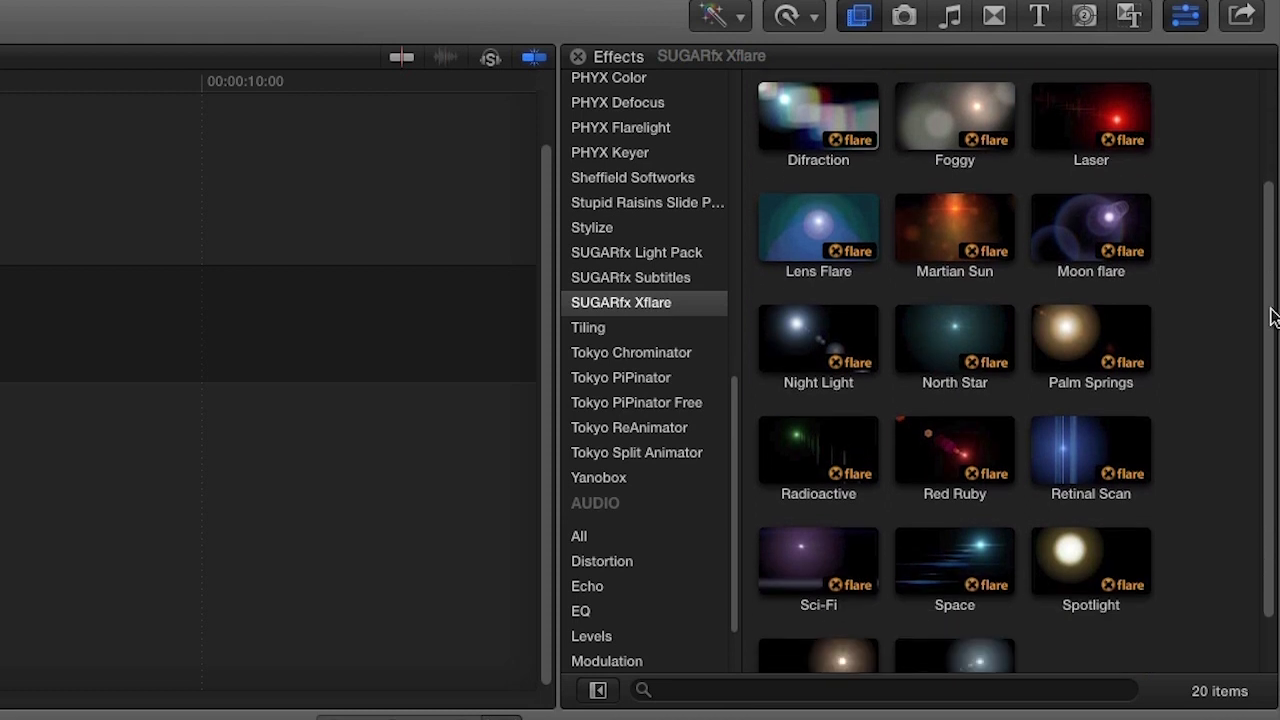
pyautogui.scroll(-3)
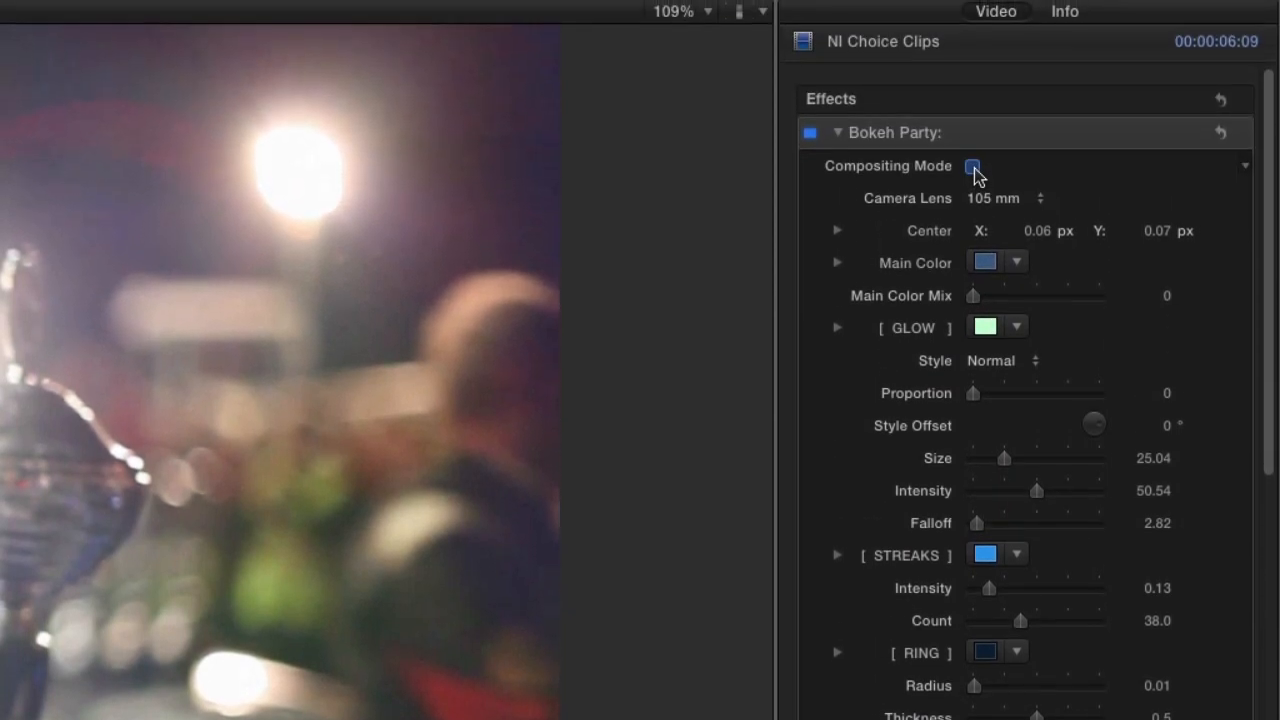
# - Disable Bokeh Party's compositing mode, set the lens to 70 mm, and choose a blue main color
pyautogui.click(972, 166)
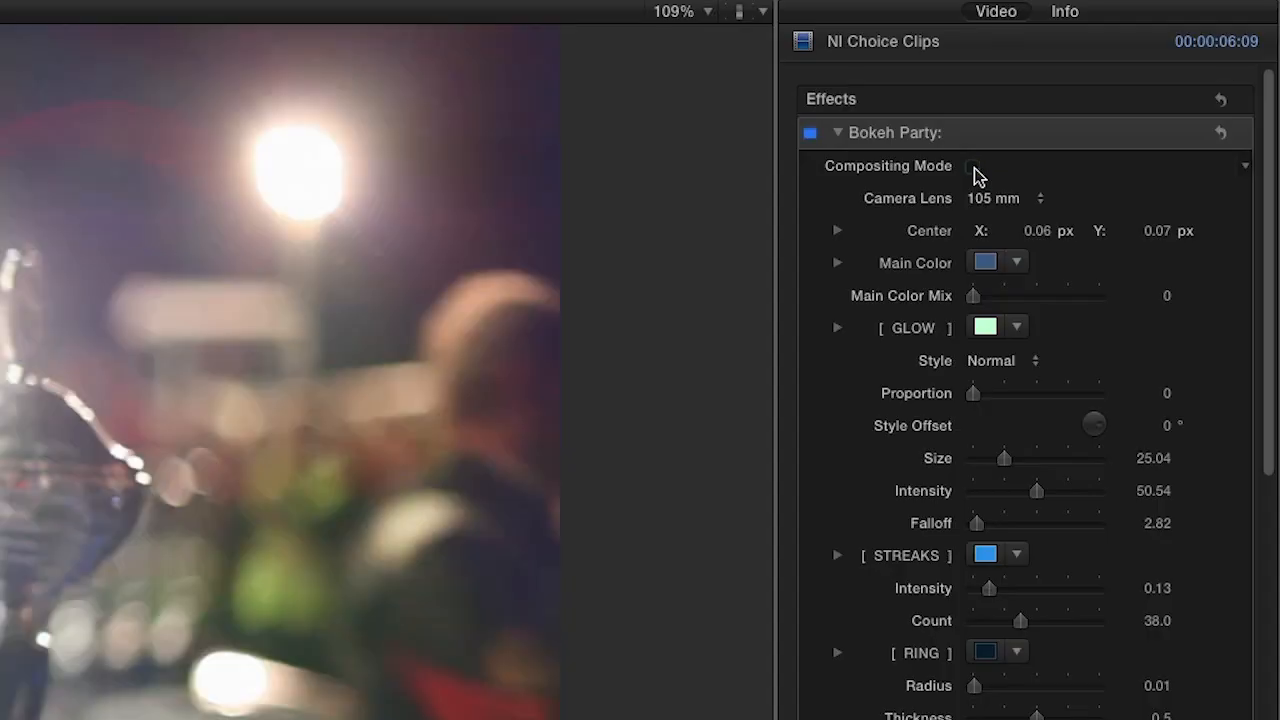
pyautogui.click(972, 165)
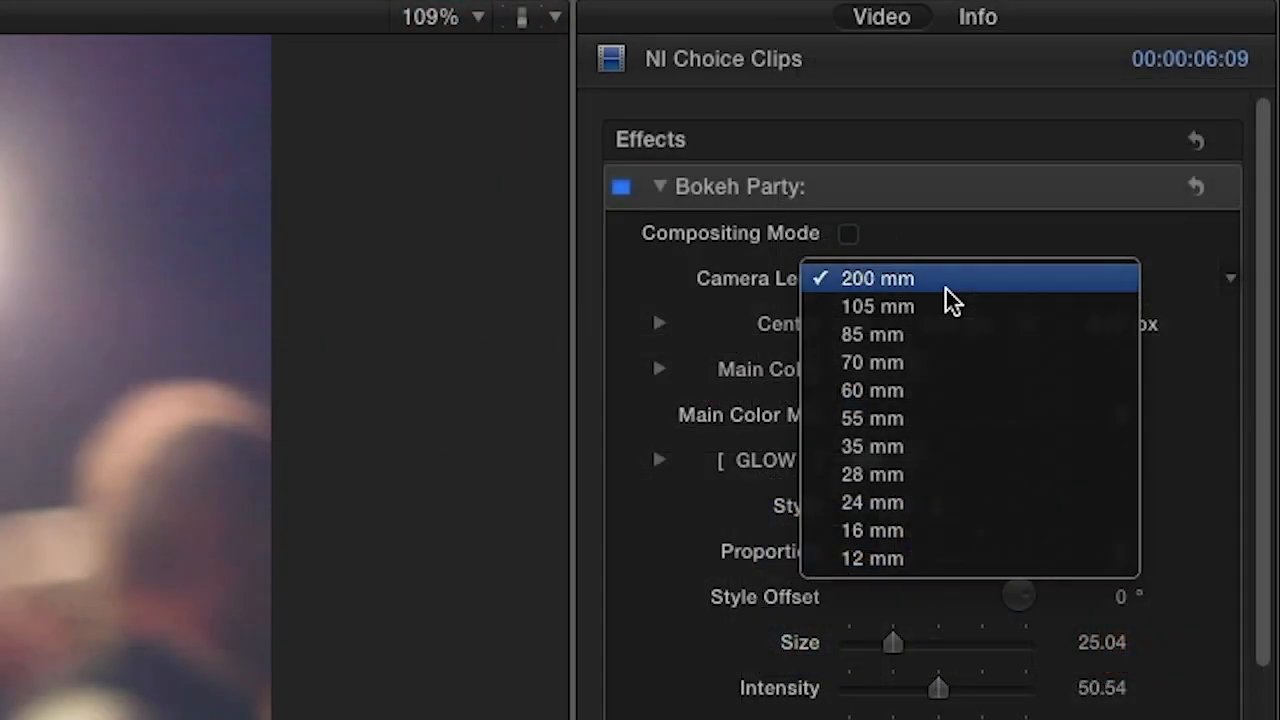
pyautogui.moveTo(935, 362)
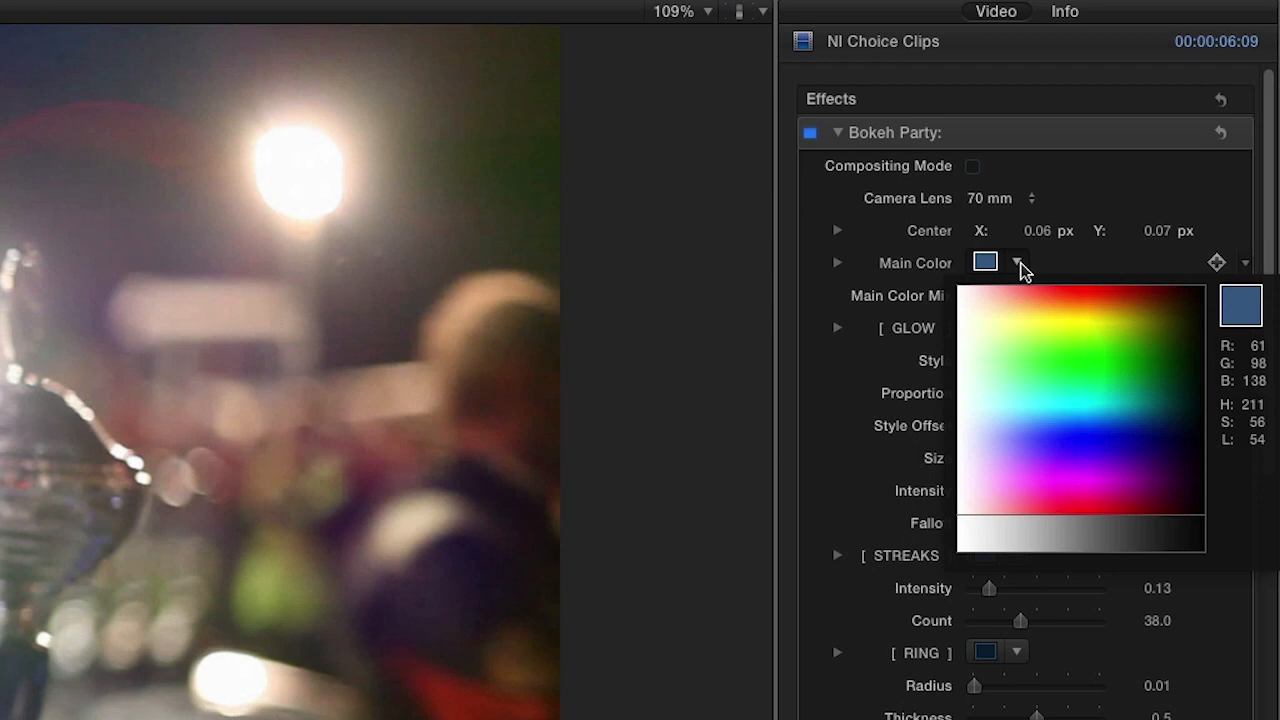
pyautogui.click(1016, 262)
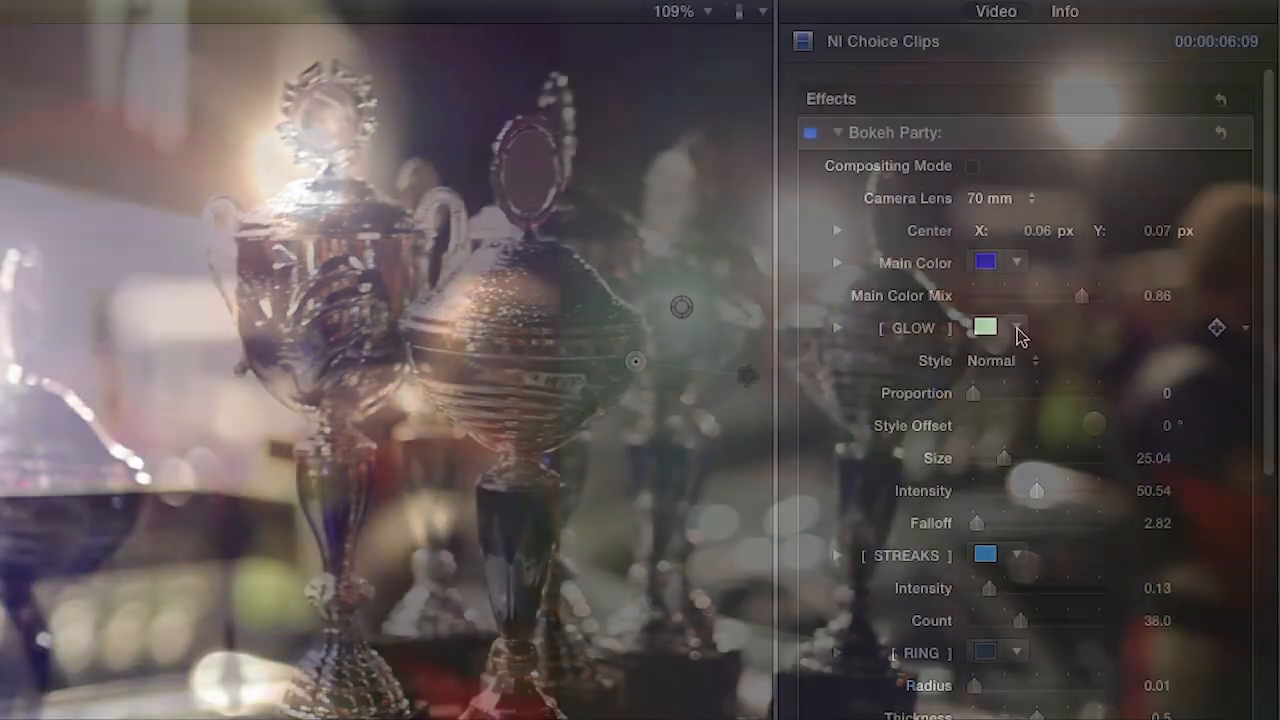
# - Recolor the glow, set its style to Organic, and choose a blue ring color
pyautogui.click(985, 327)
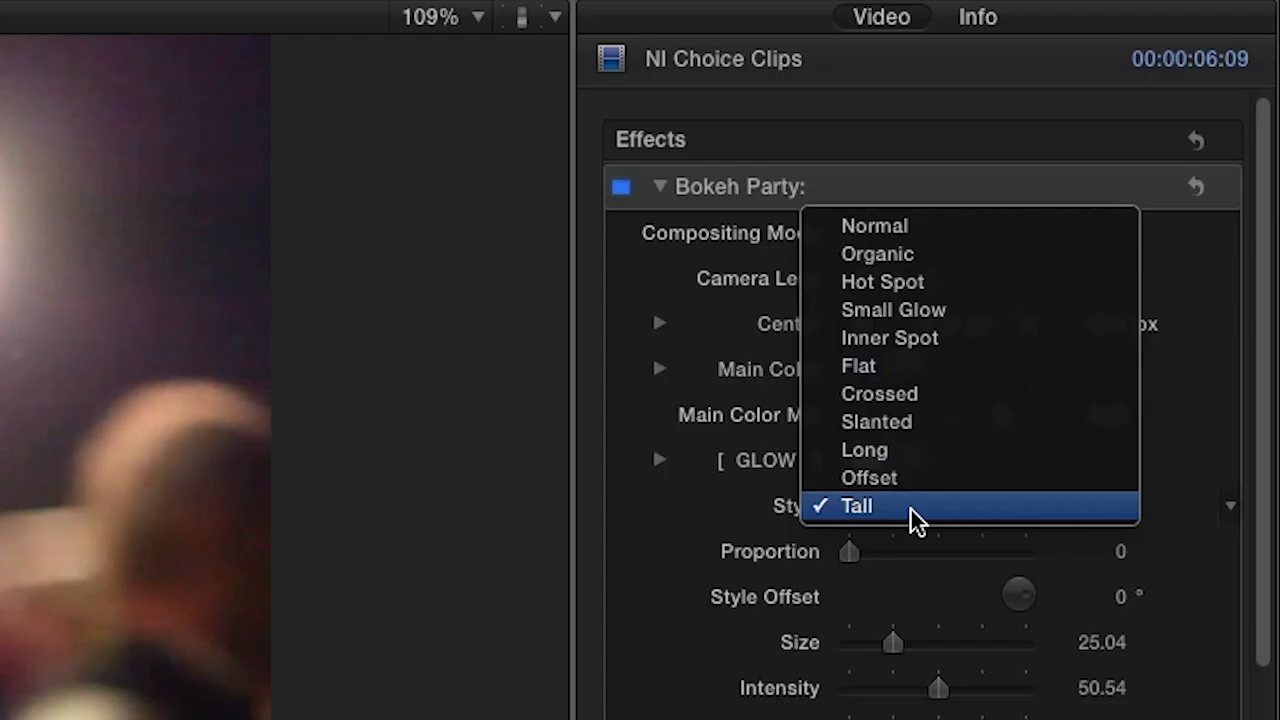
pyautogui.moveTo(877, 253)
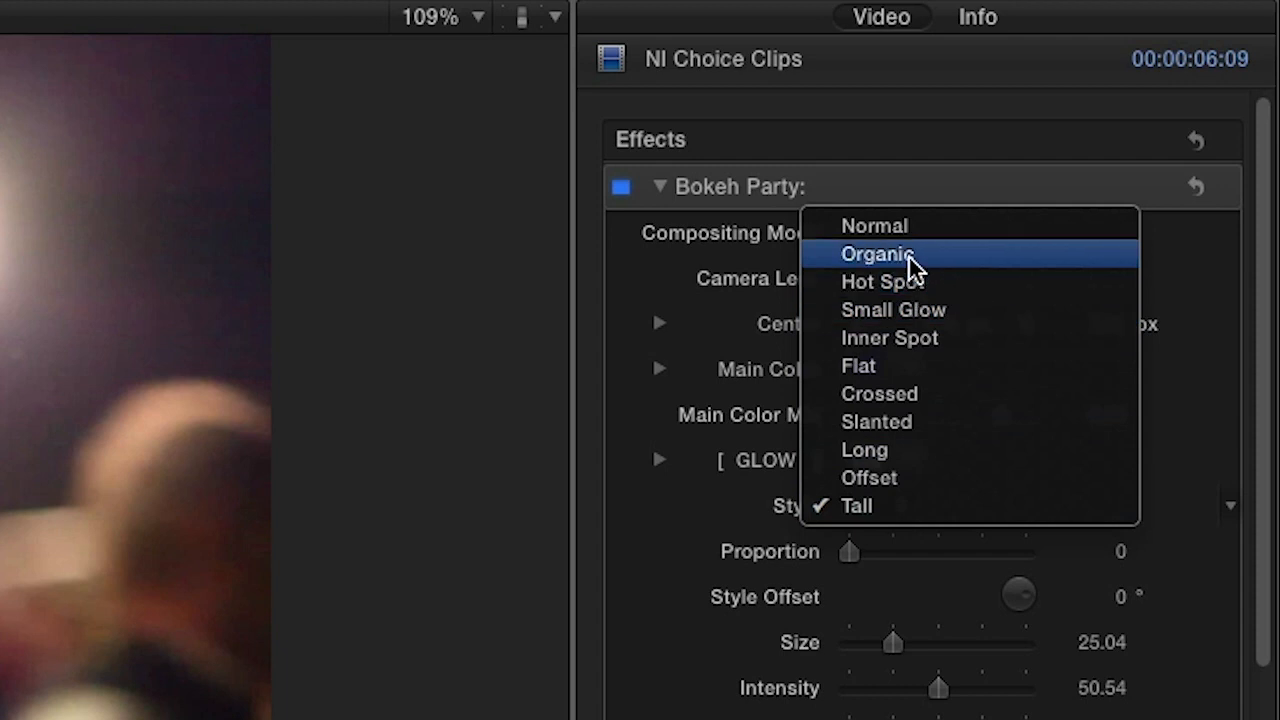
pyautogui.click(876, 253)
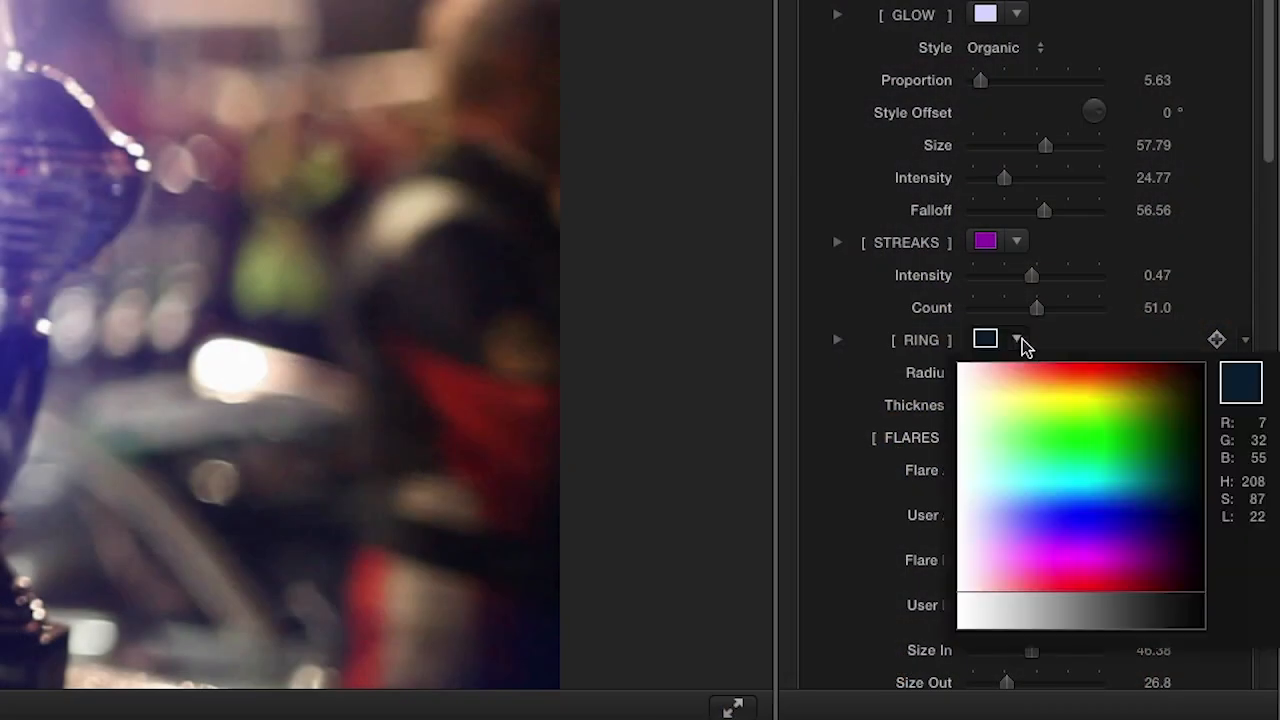
pyautogui.click(1016, 339)
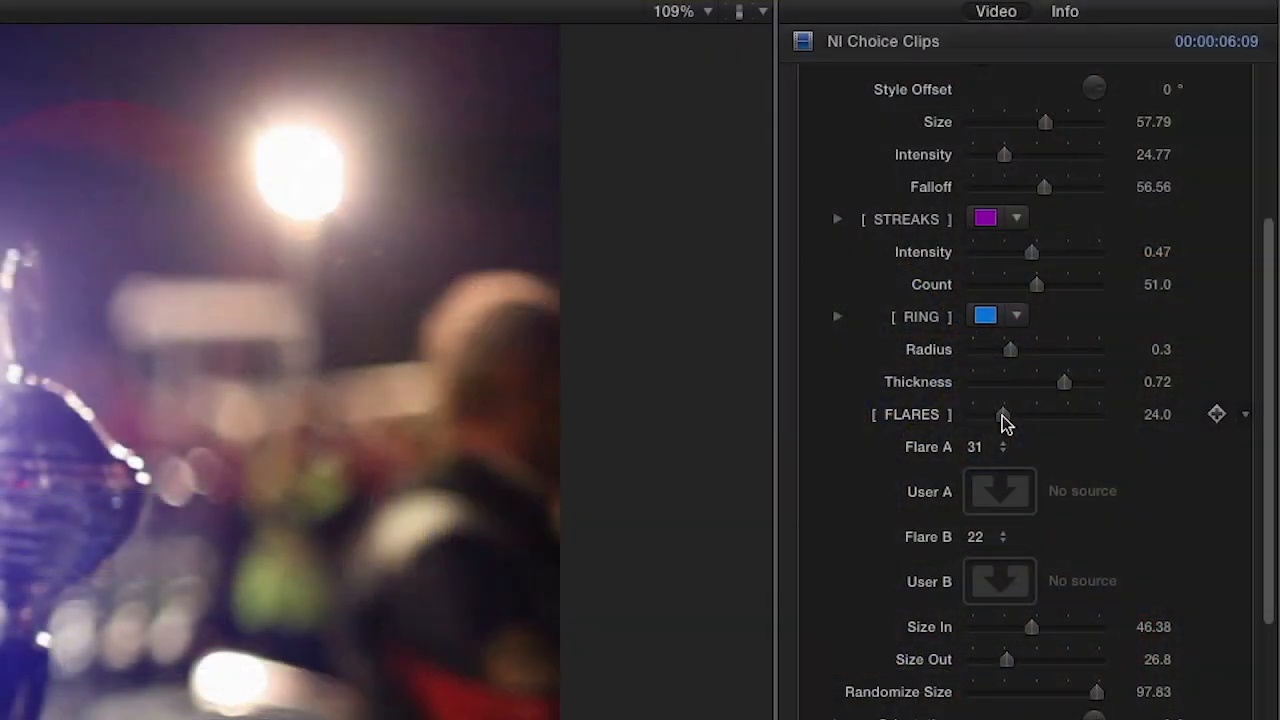
# - Raise the Flares amount to about 86 and browse the Flare A shape choices
pyautogui.moveTo(1003, 414); pyautogui.dragTo(1080, 414)
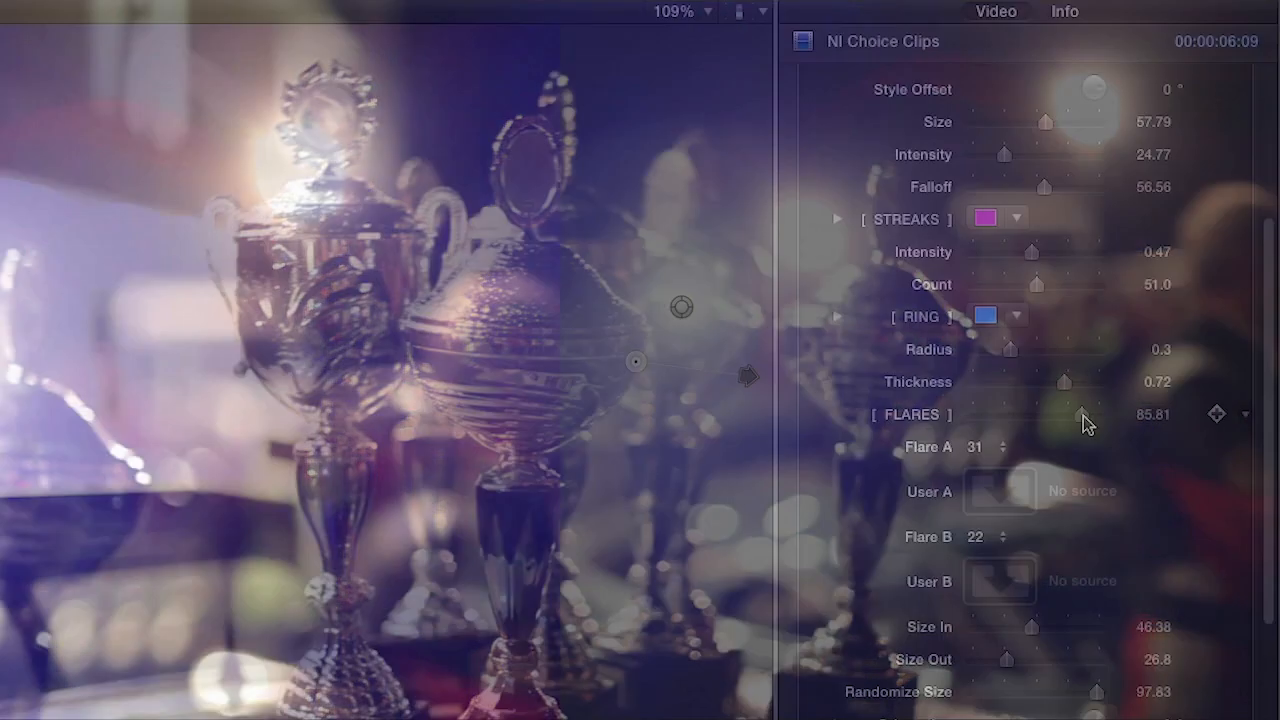
pyautogui.click(974, 447)
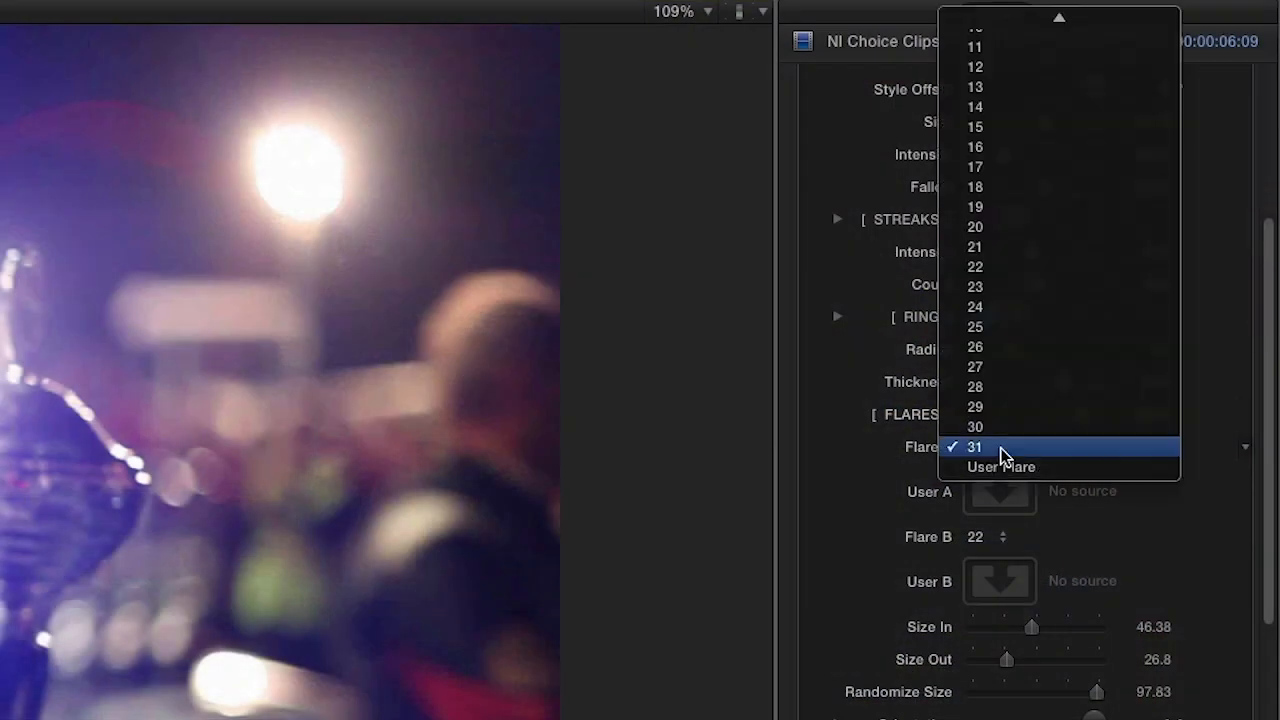
pyautogui.moveTo(1005, 307)
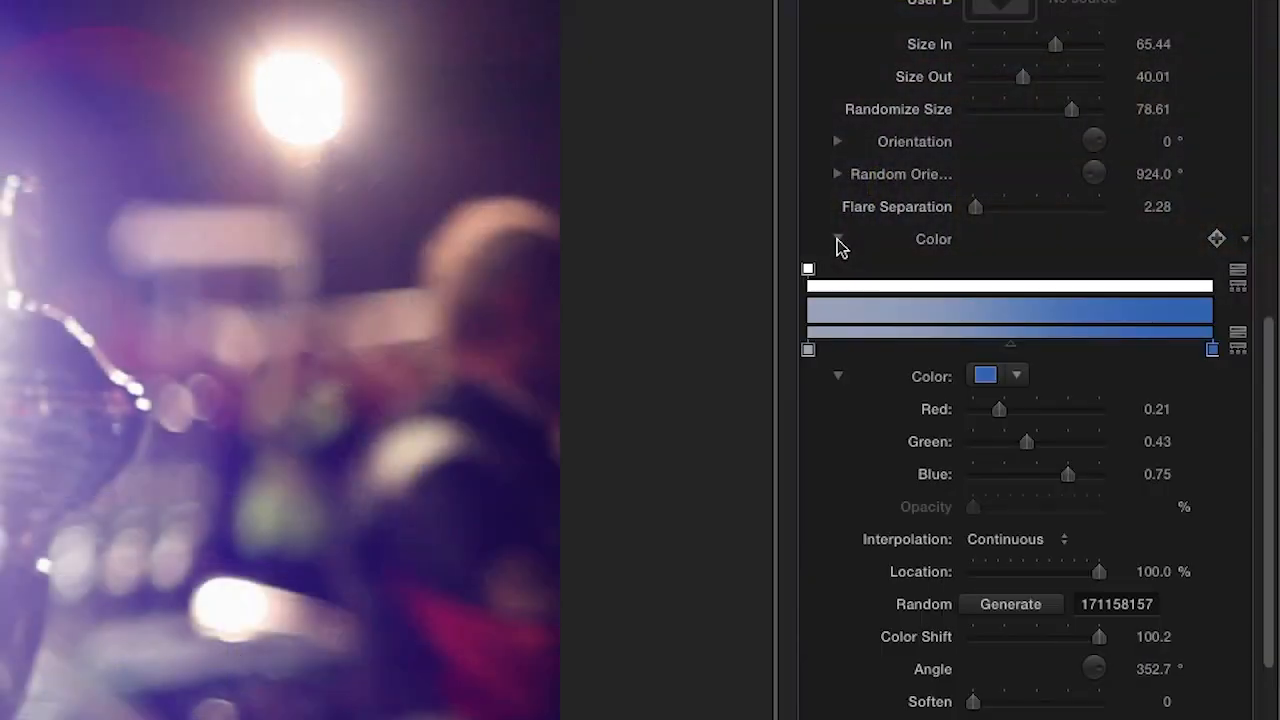
# - End the flare gradient in deep blue and soften the color blend to about 43.5
pyautogui.click(984, 375)
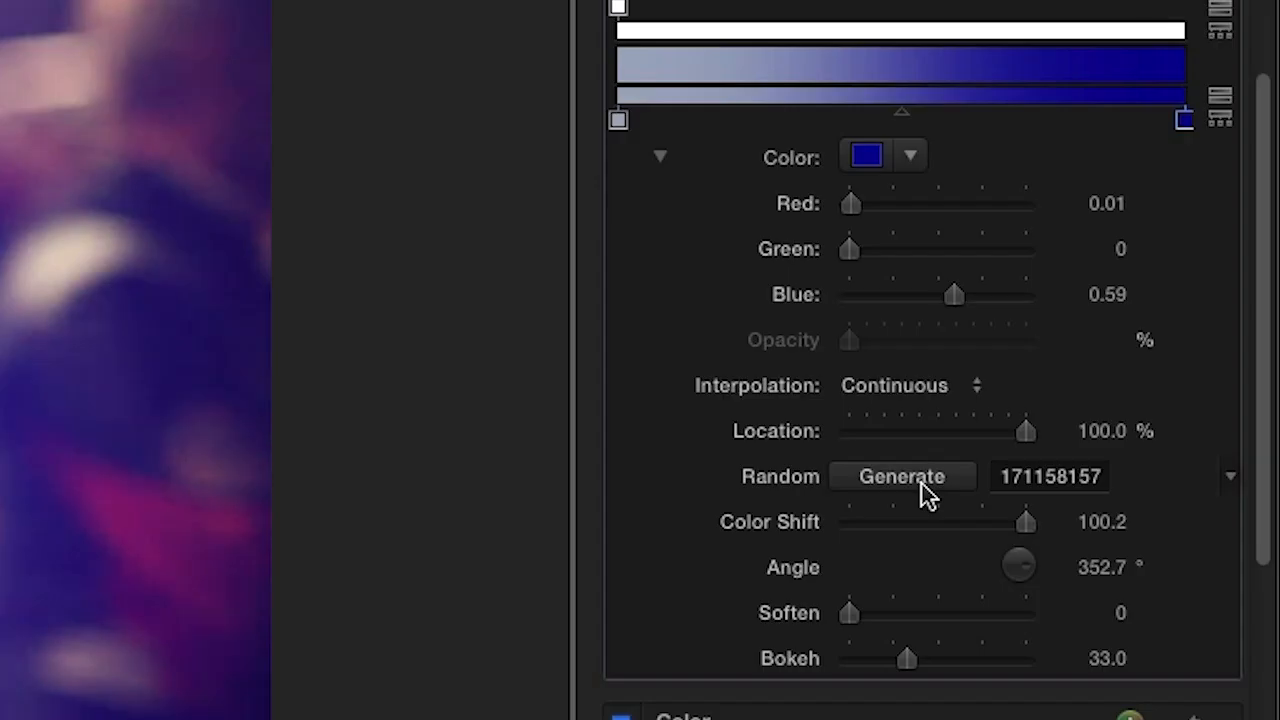
pyautogui.moveTo(849, 613); pyautogui.dragTo(990, 589)
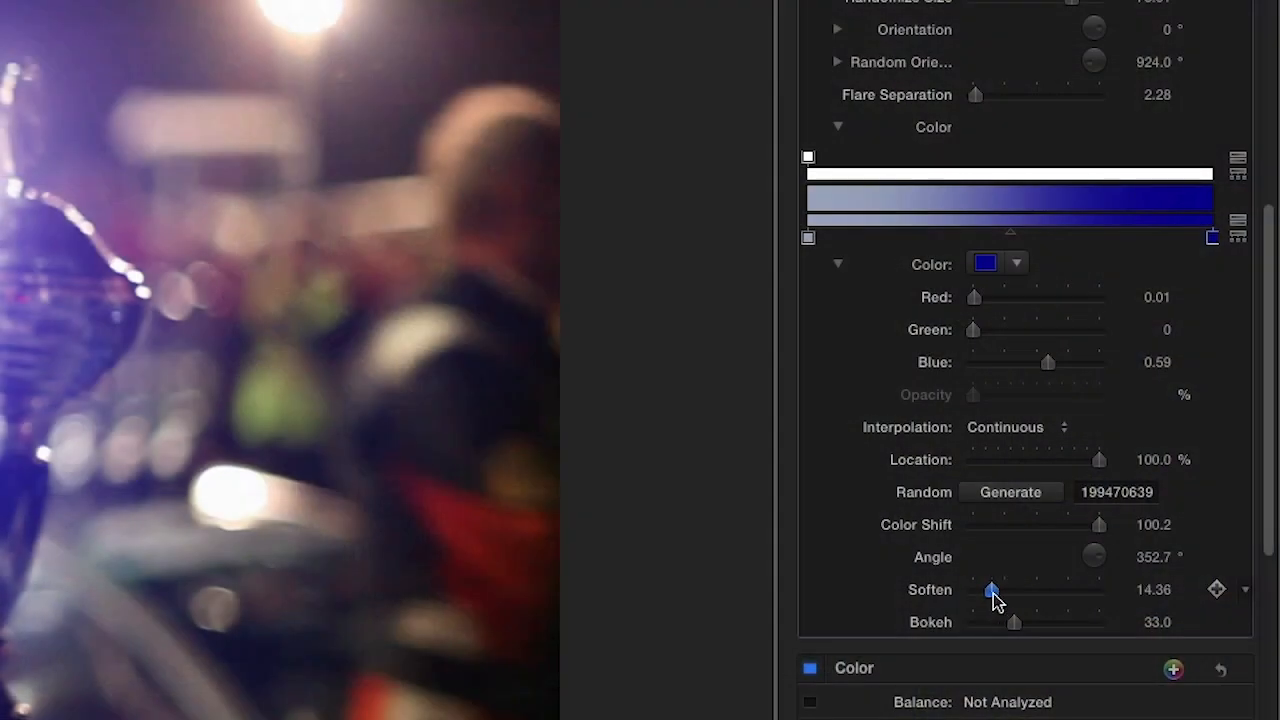
pyautogui.moveTo(992, 589); pyautogui.dragTo(1028, 589)
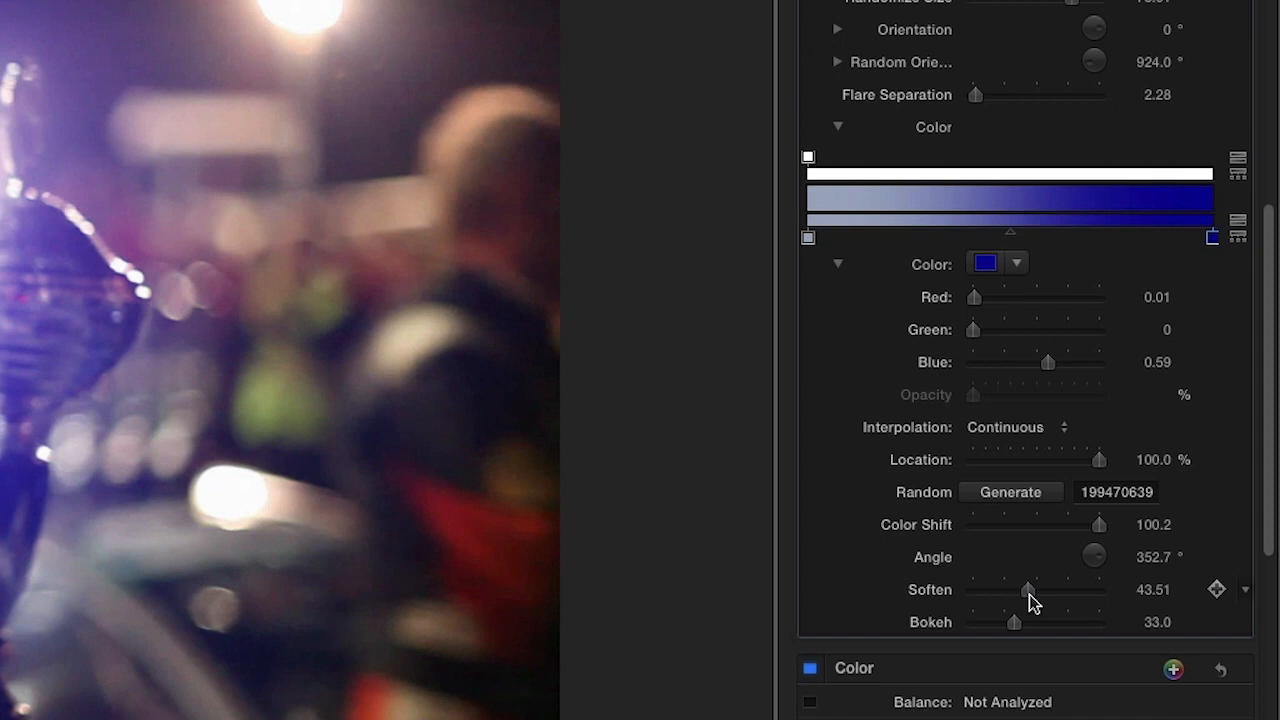